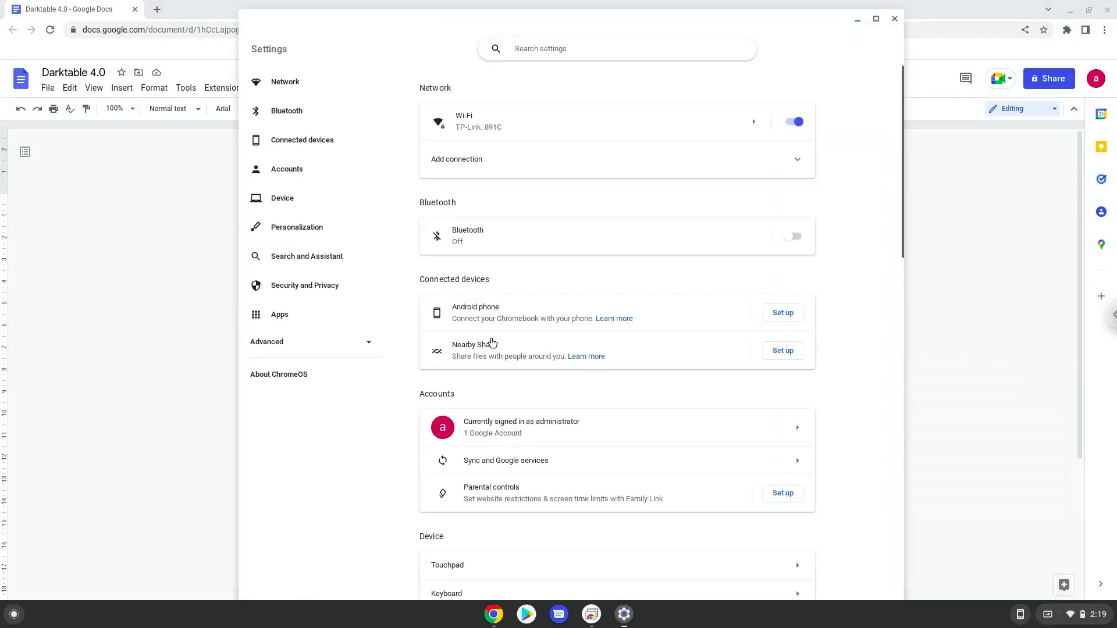
Expand the Advanced settings categories and go to the Developers section
click(268, 341)
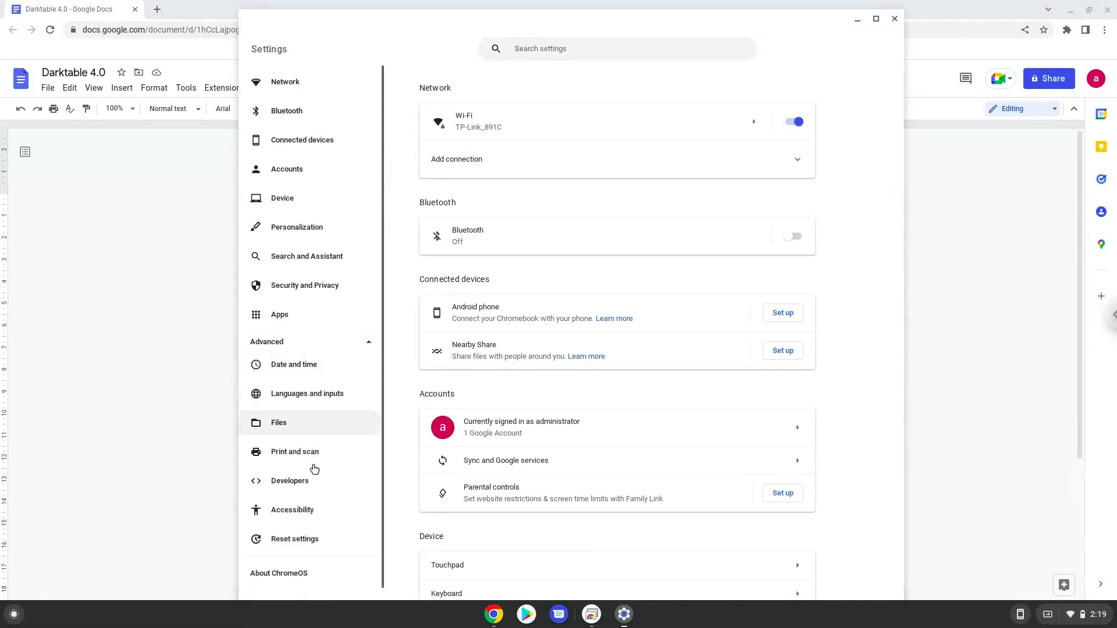
click(290, 480)
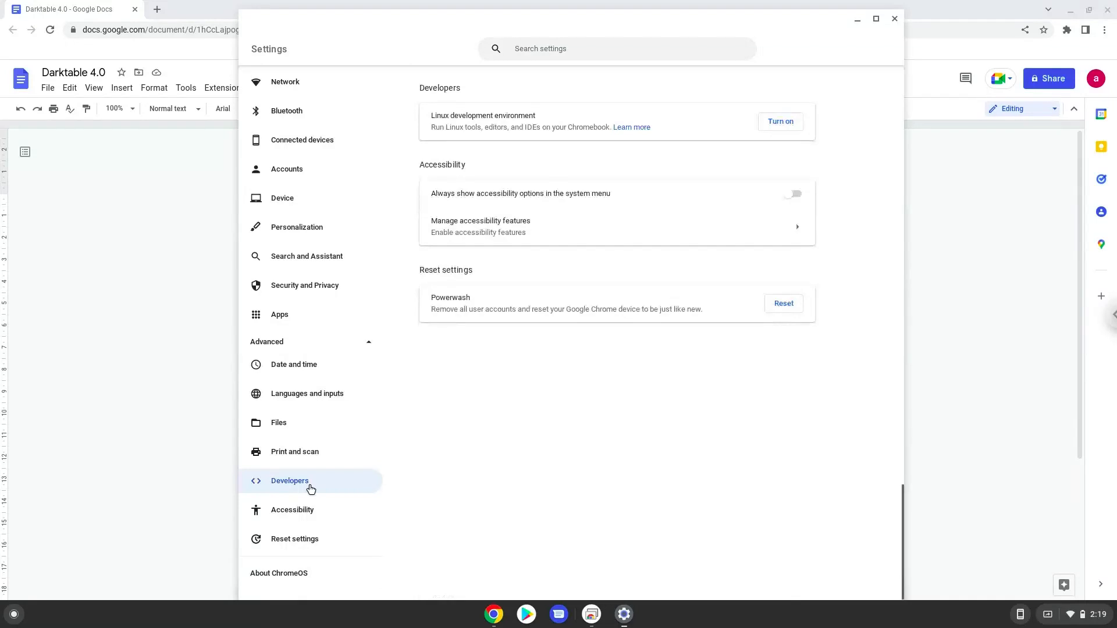
mouse_move(772, 135)
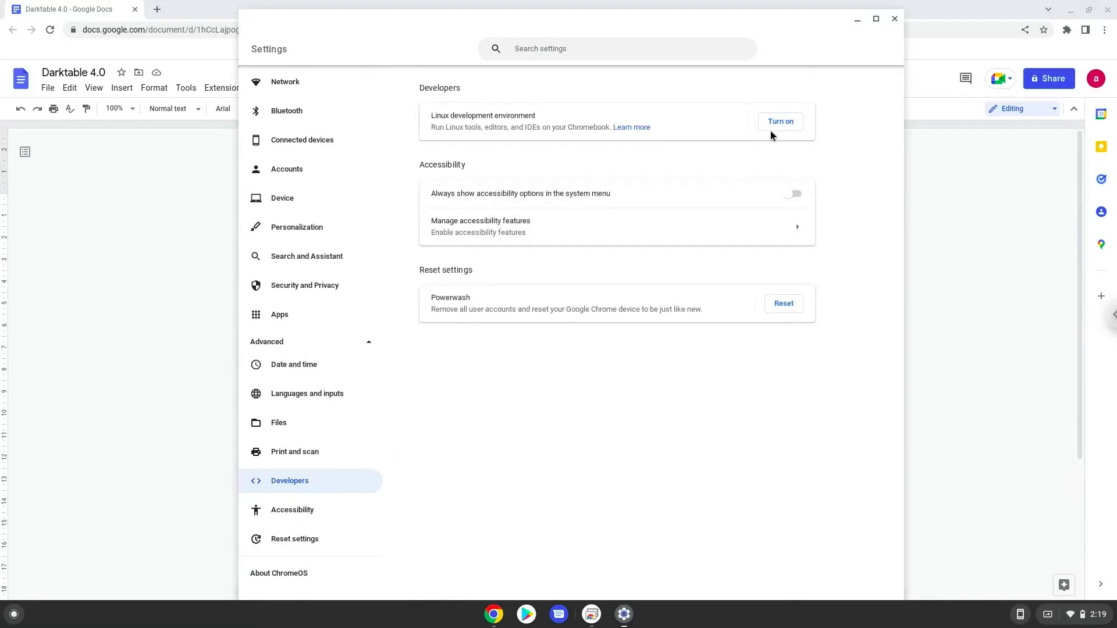
Turn on the Linux development environment and install it with the recommended disk size
click(780, 121)
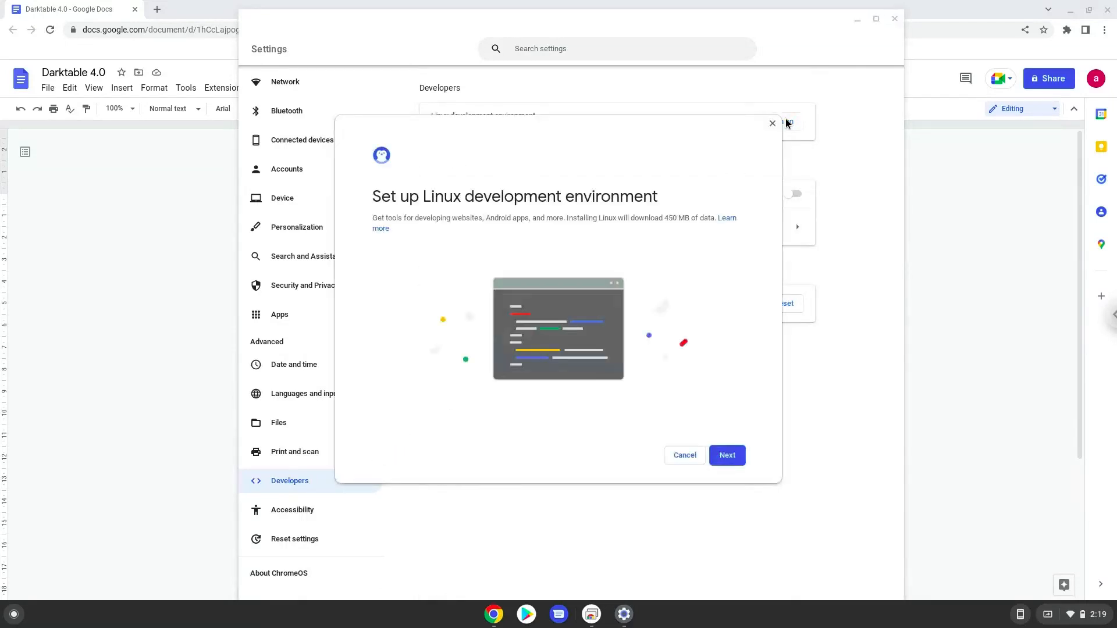
click(726, 455)
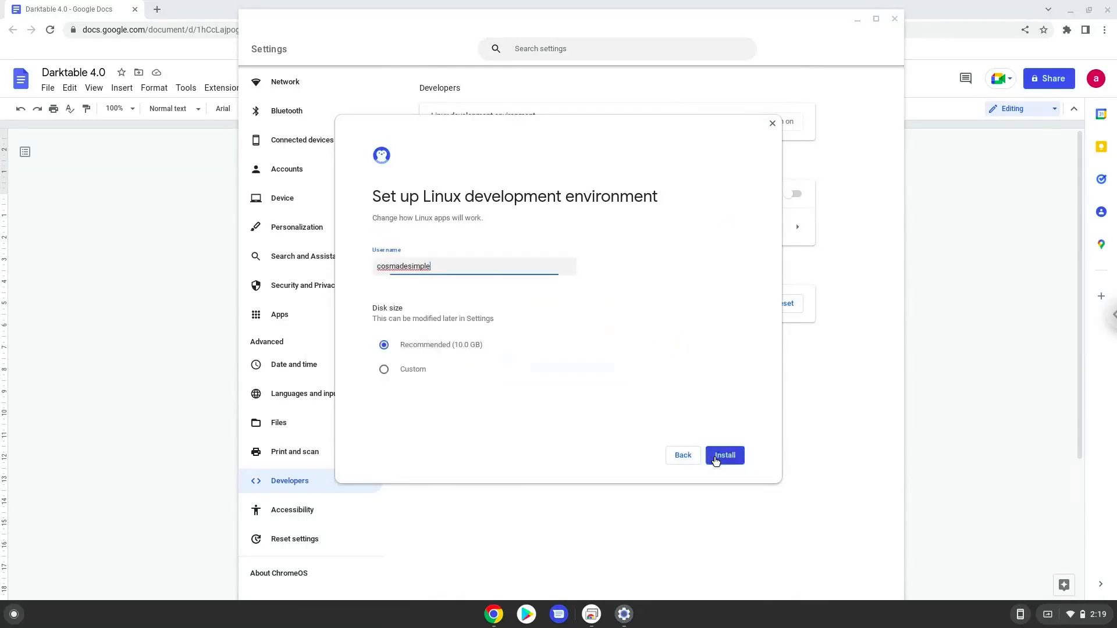
click(724, 455)
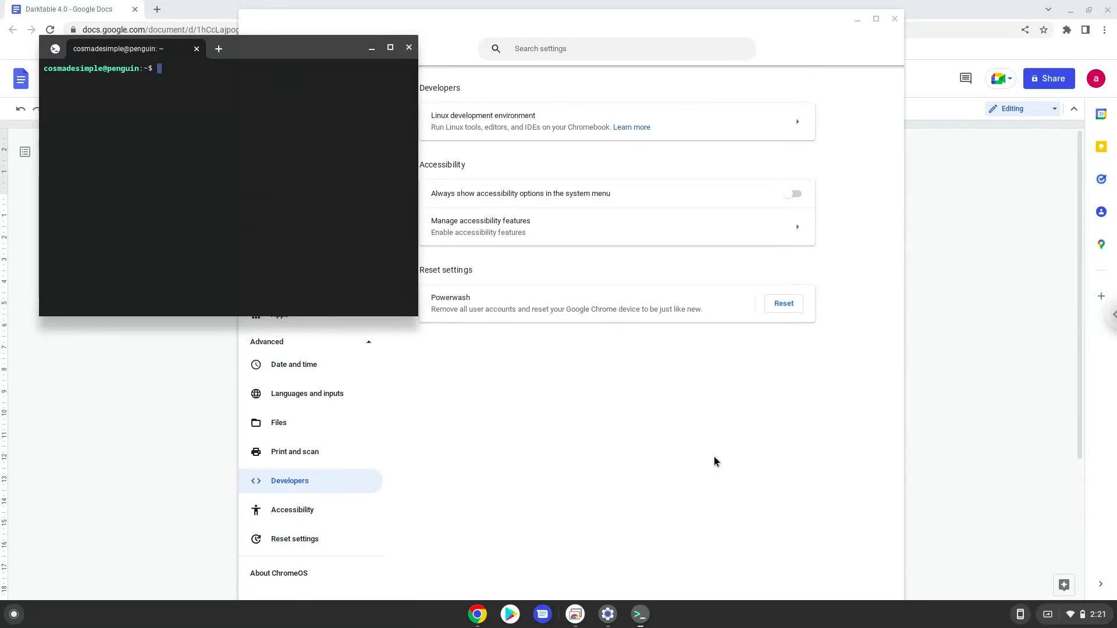
mouse_move(408, 46)
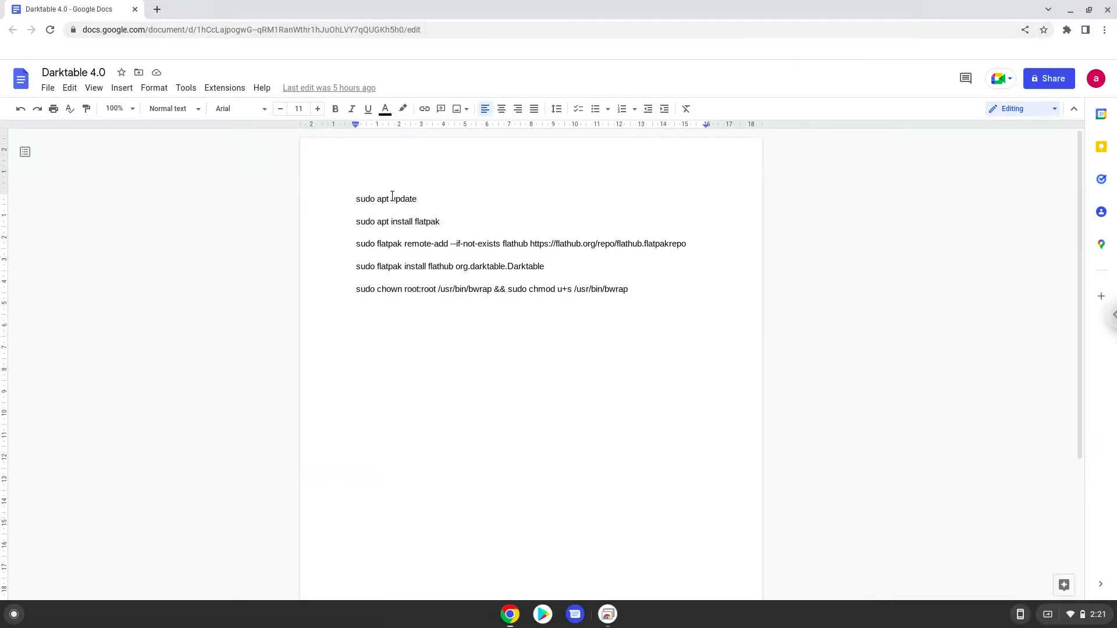
Copy the sudo apt update command from Docs and launch Terminal from the Launcher
right_click(386, 198)
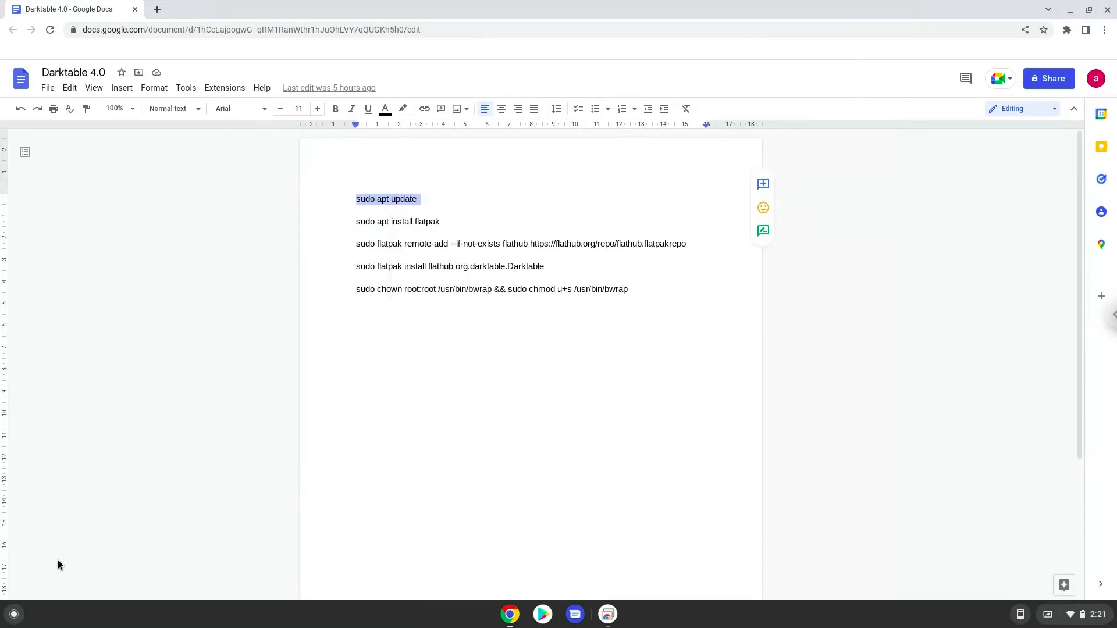
click(14, 614)
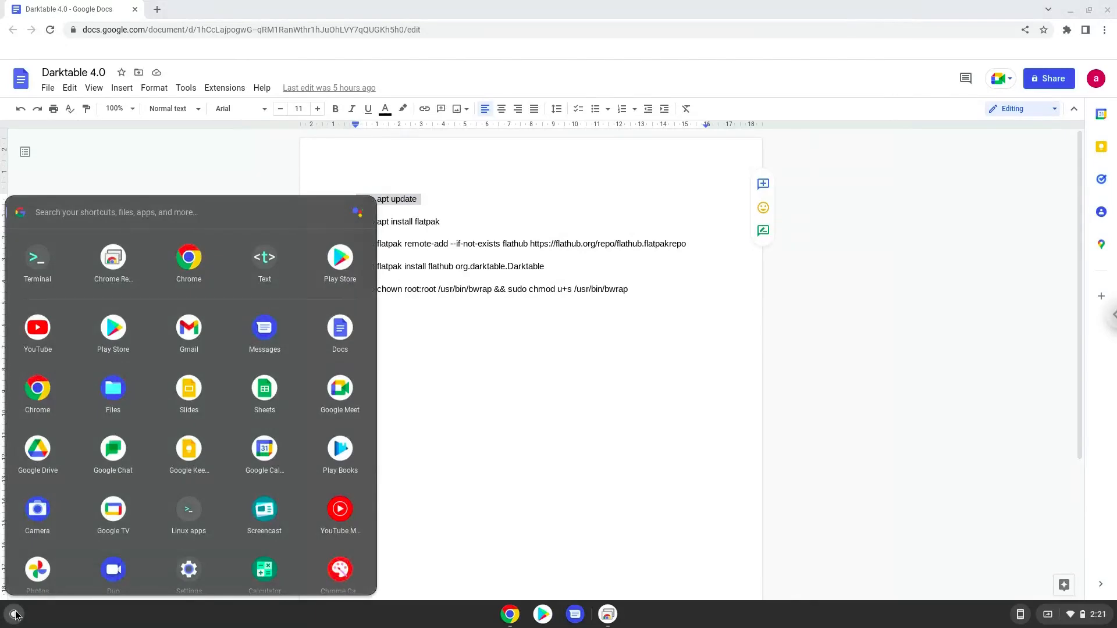
text(terminal)
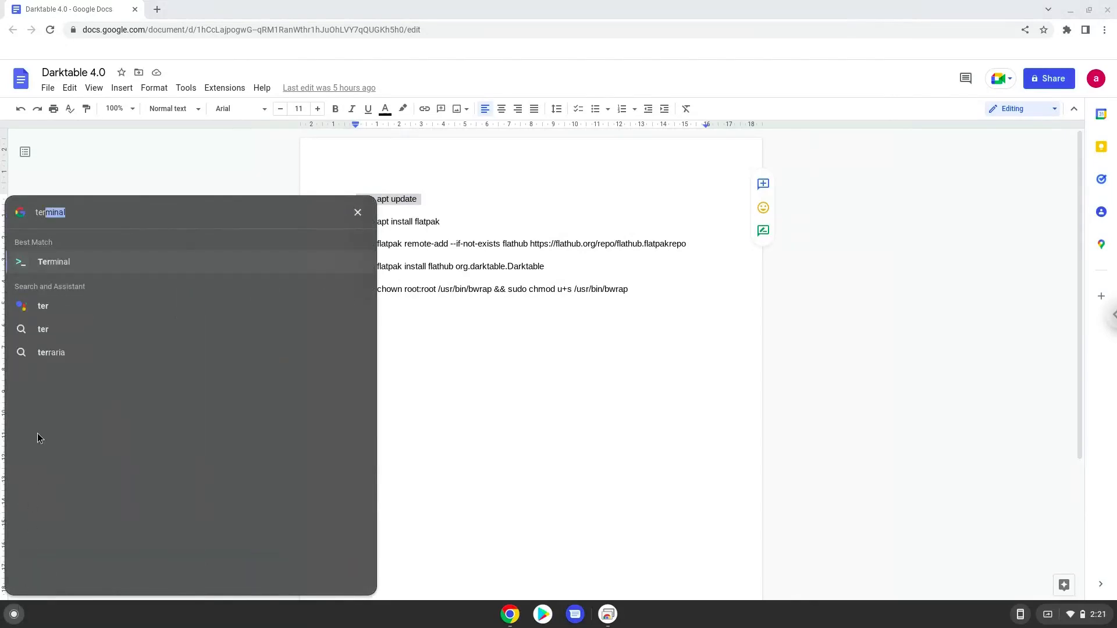
click(54, 262)
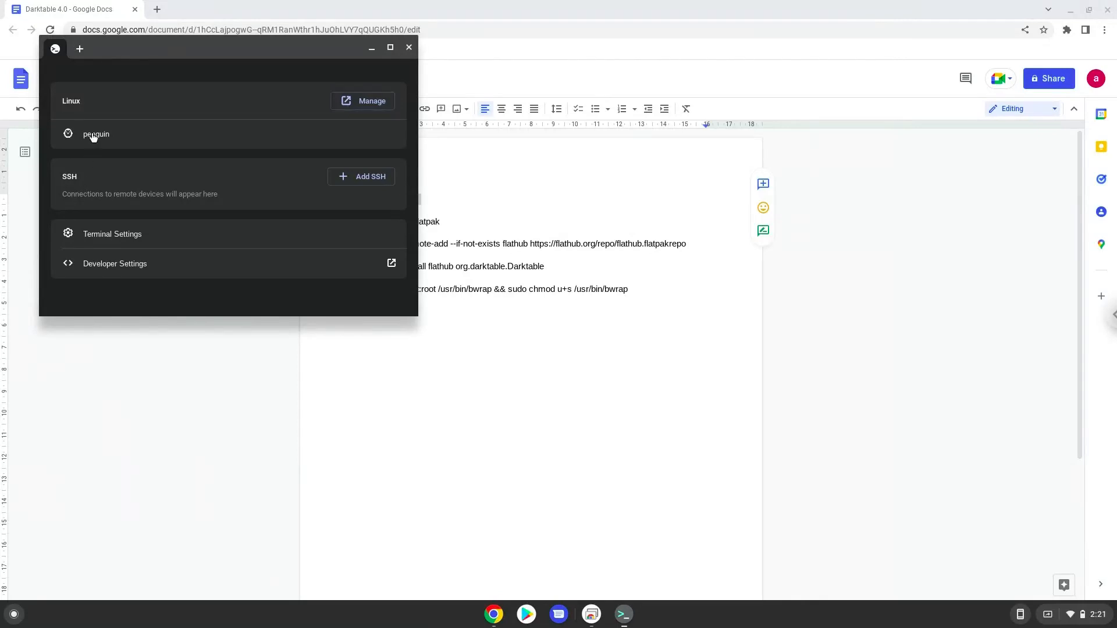
Connect to the penguin Linux shell and run sudo apt update
click(97, 134)
text(sudo apt update)
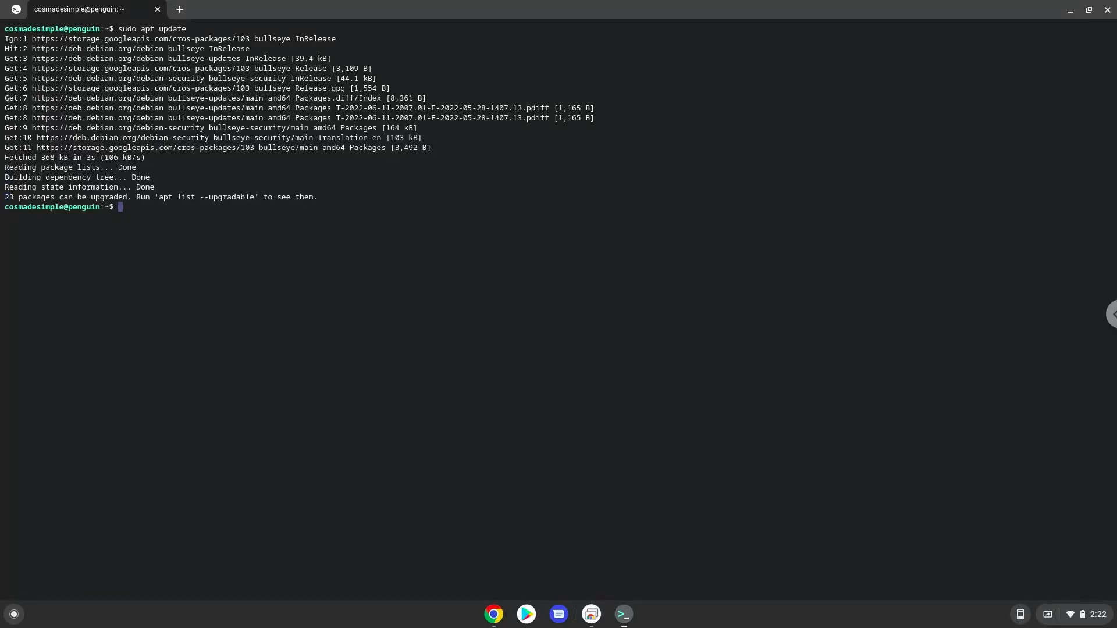
mouse_move(407, 428)
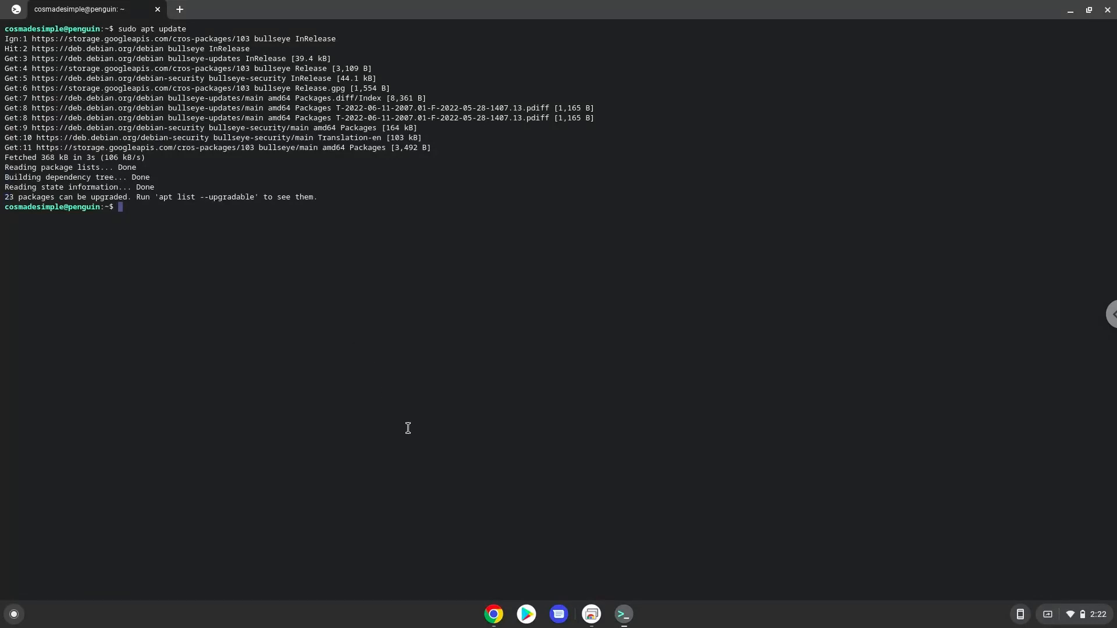
Copy 'sudo apt install flatpak' from the document and run it in Terminal
click(492, 613)
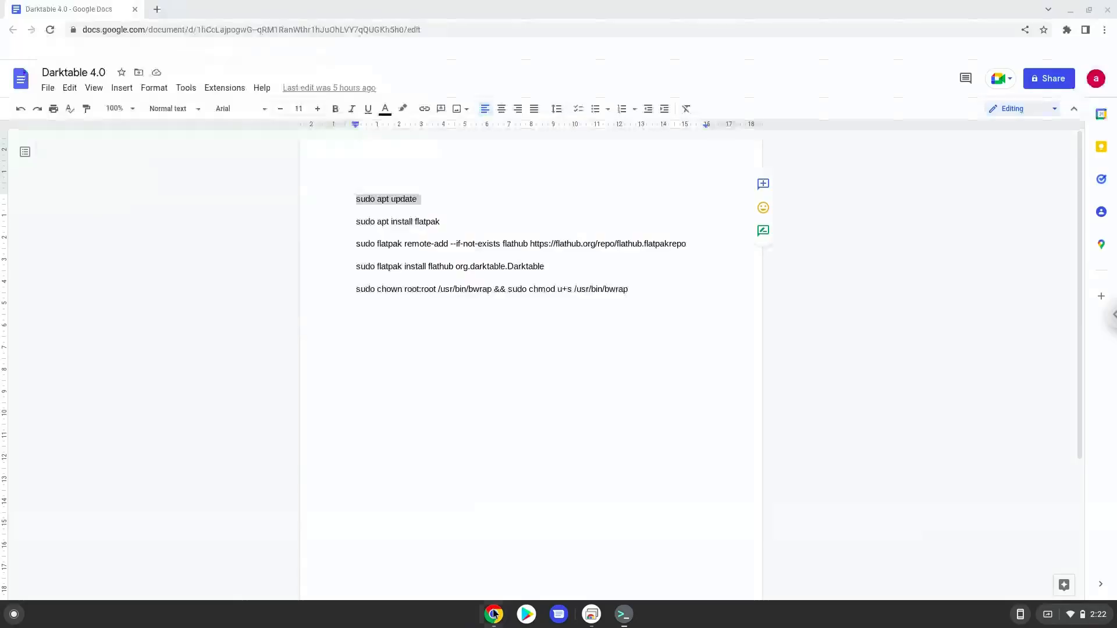
double_click(427, 221)
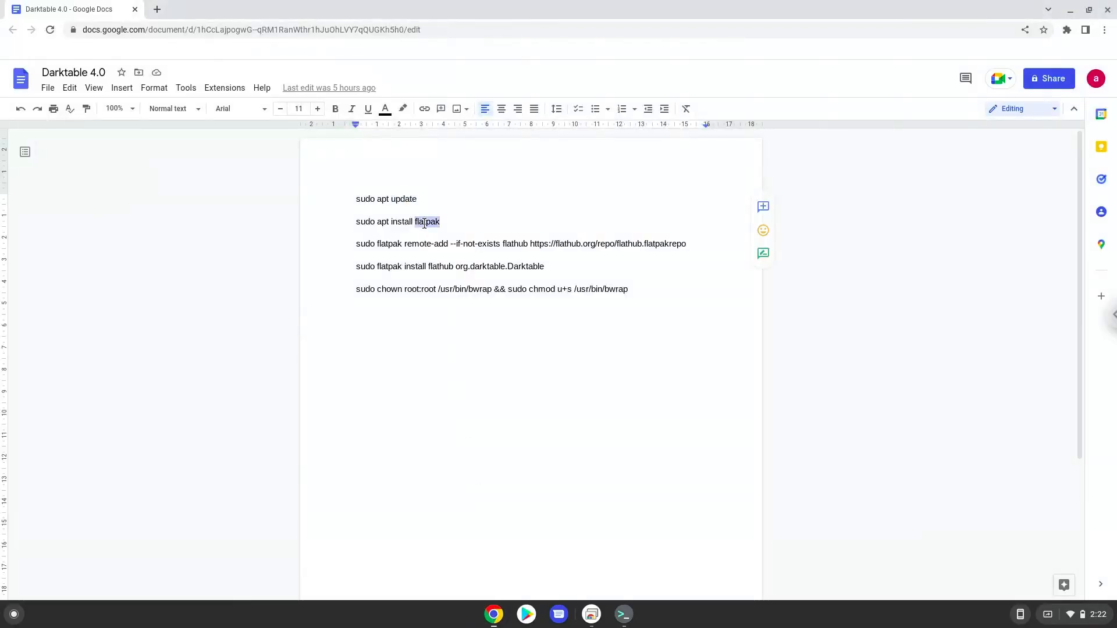
right_click(399, 221)
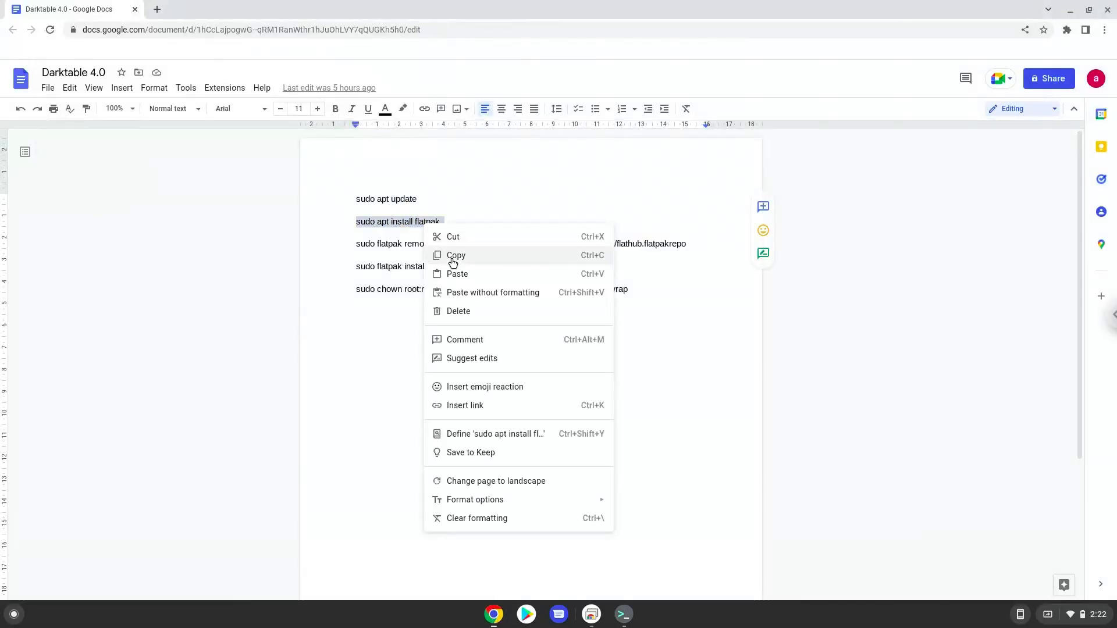
click(456, 255)
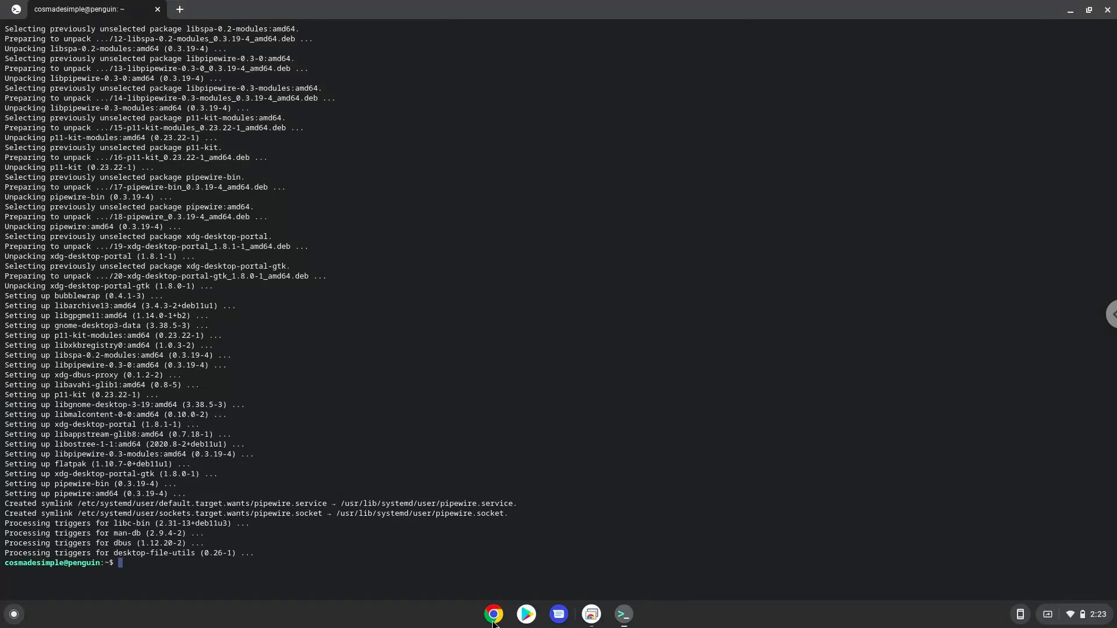
Run the sudo flatpak remote-add flathub command, then return to the document for the next line
click(494, 614)
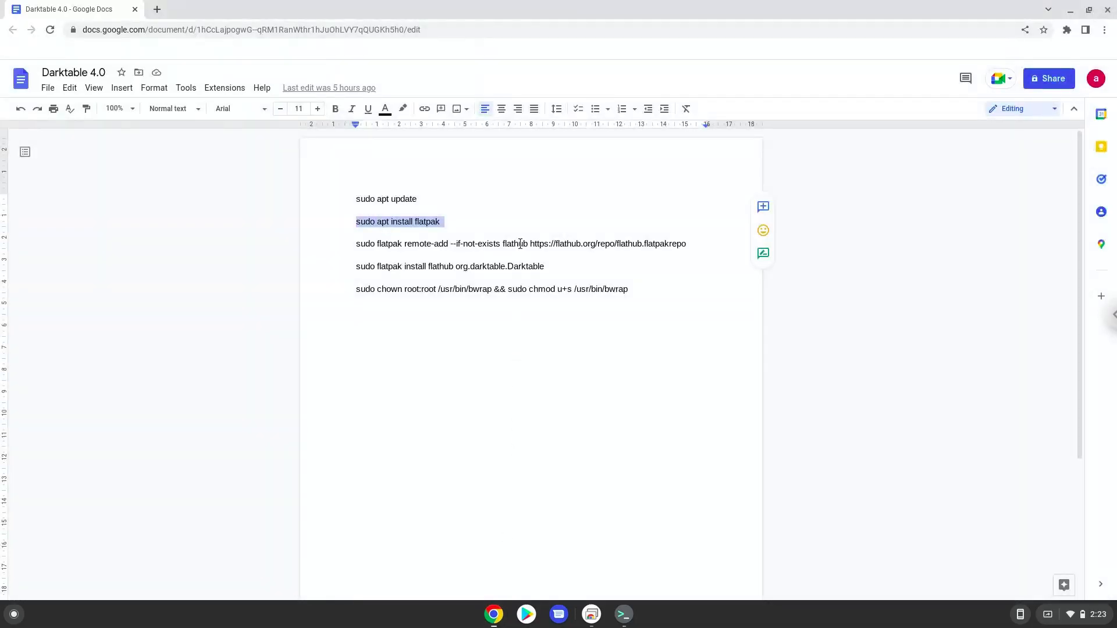
right_click(520, 243)
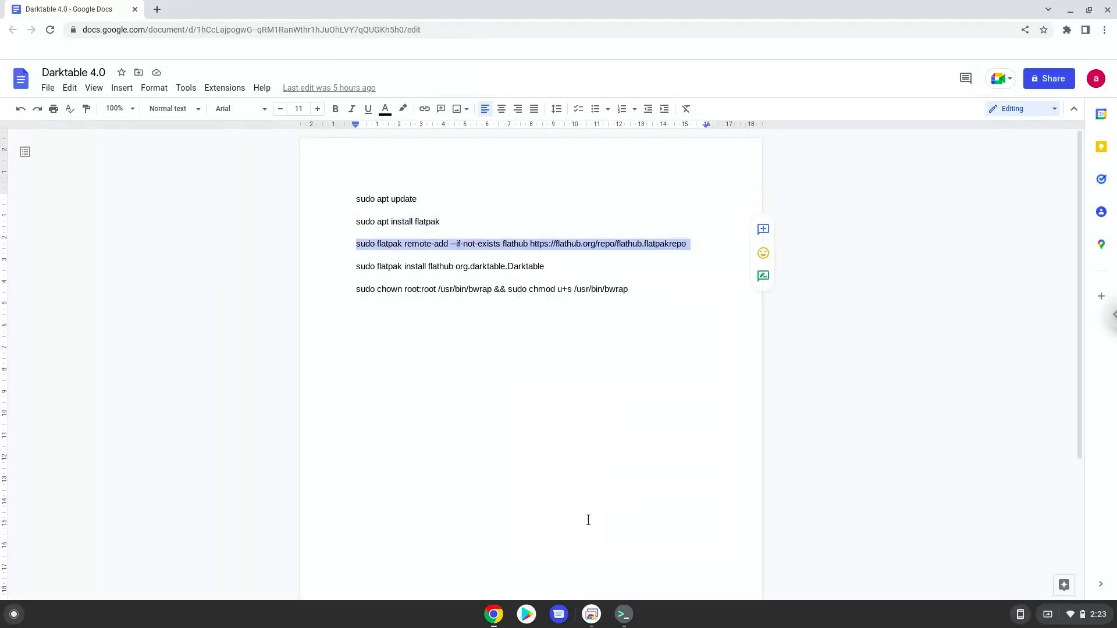
click(621, 613)
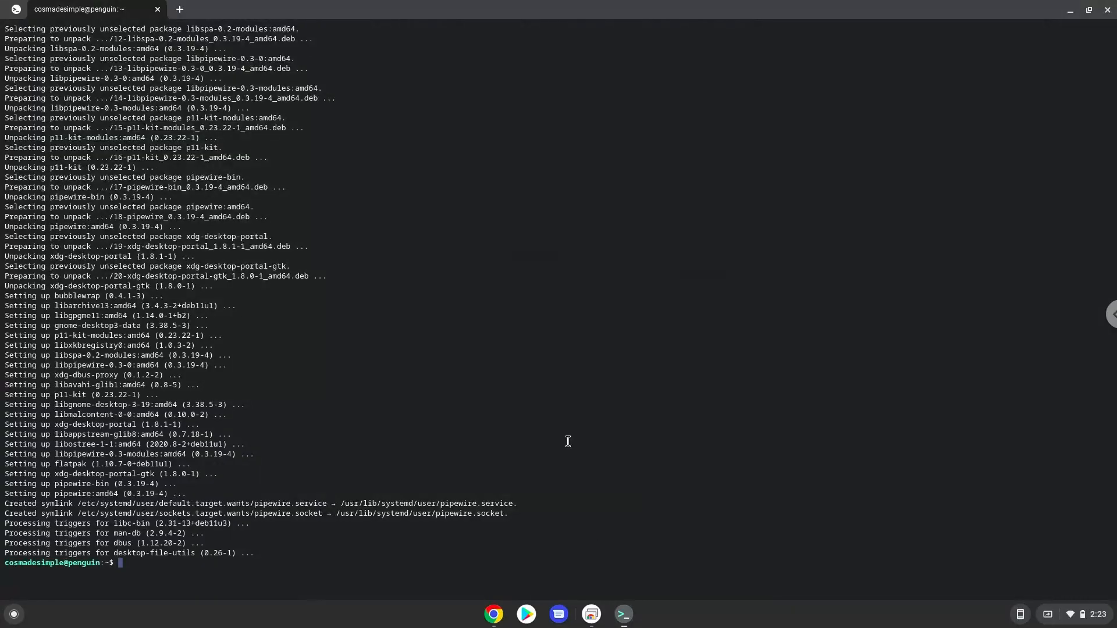
text(sudo flatpak remote-add --if-not-exists flathub https://flathub.org/repo/flathub.flatpakrepo)
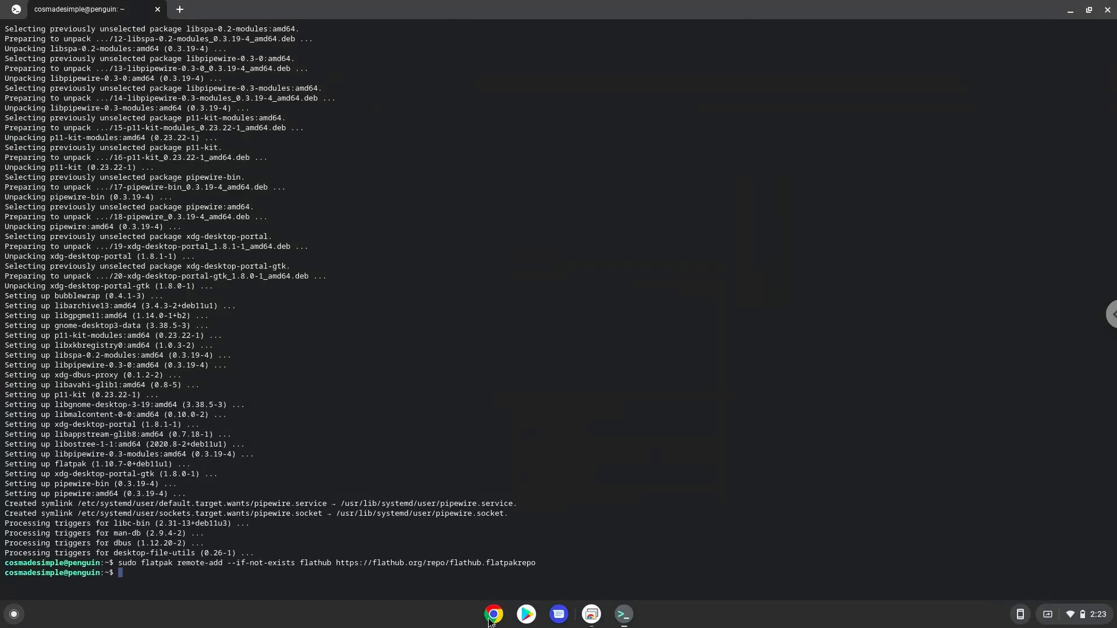
click(494, 613)
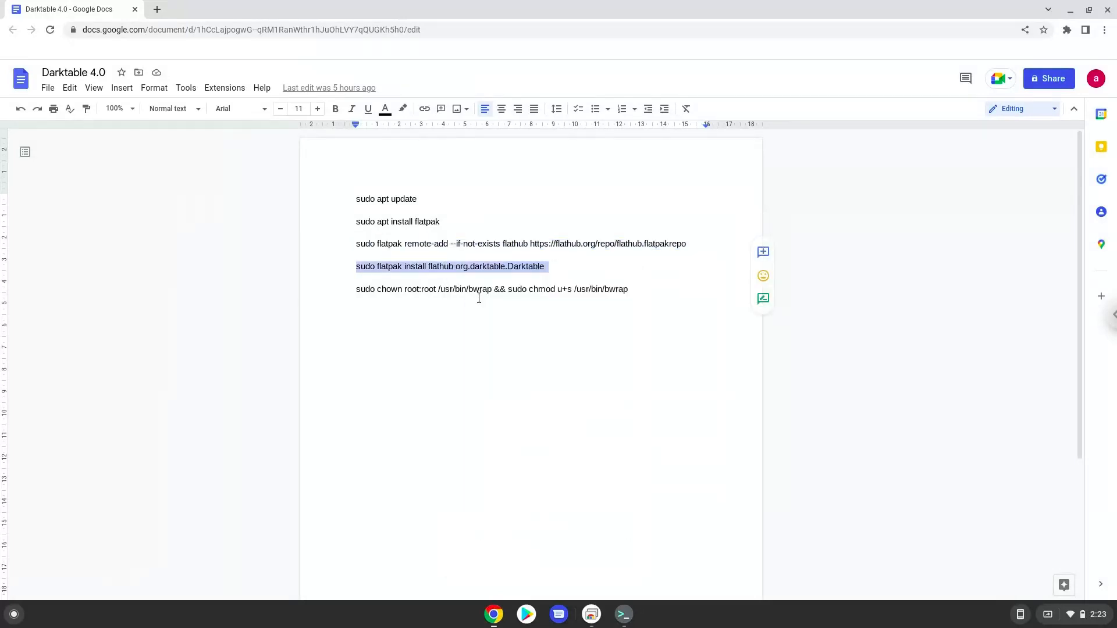
Run sudo flatpak install flathub org.darktable.Darktable and answer Y to the prompt
click(621, 614)
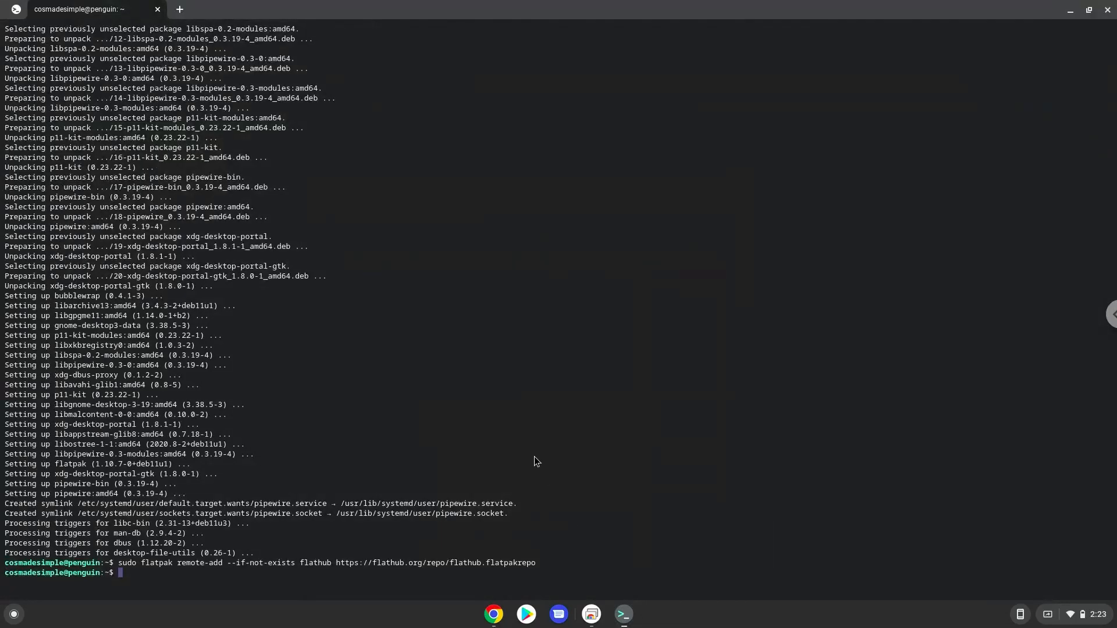
text(sudo flatpak install flathub org.darktable.Darktable)
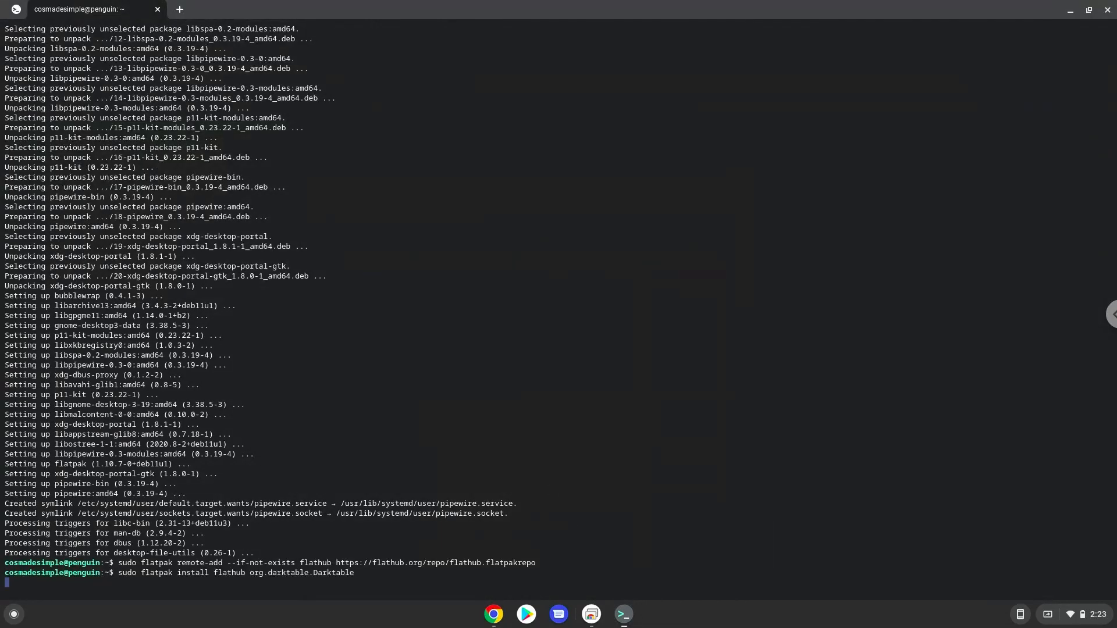
key(Return)
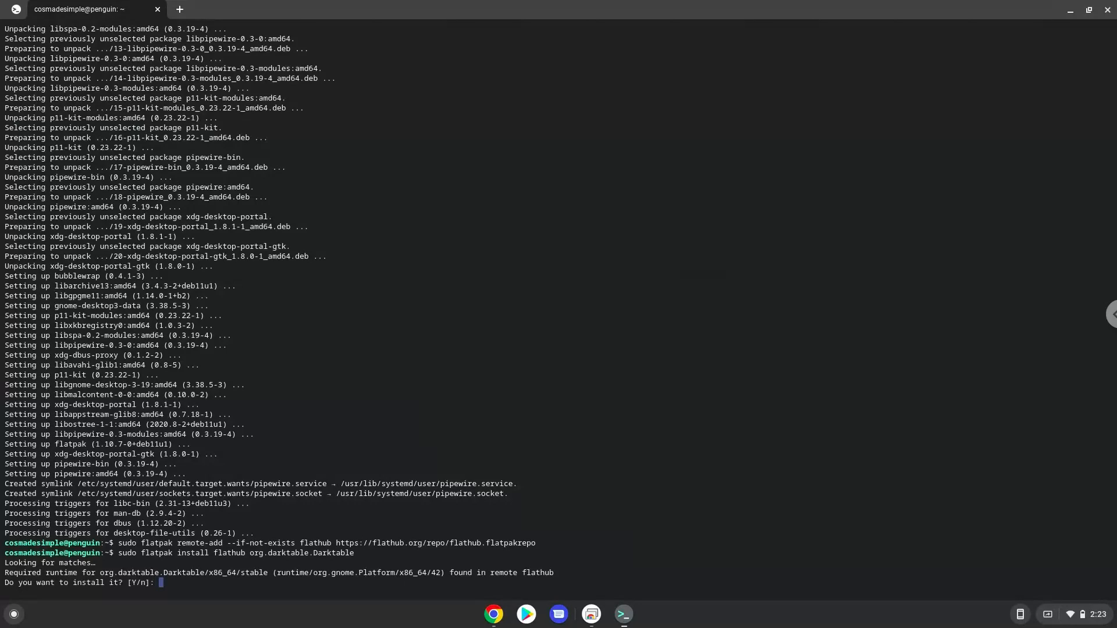
text(Y)
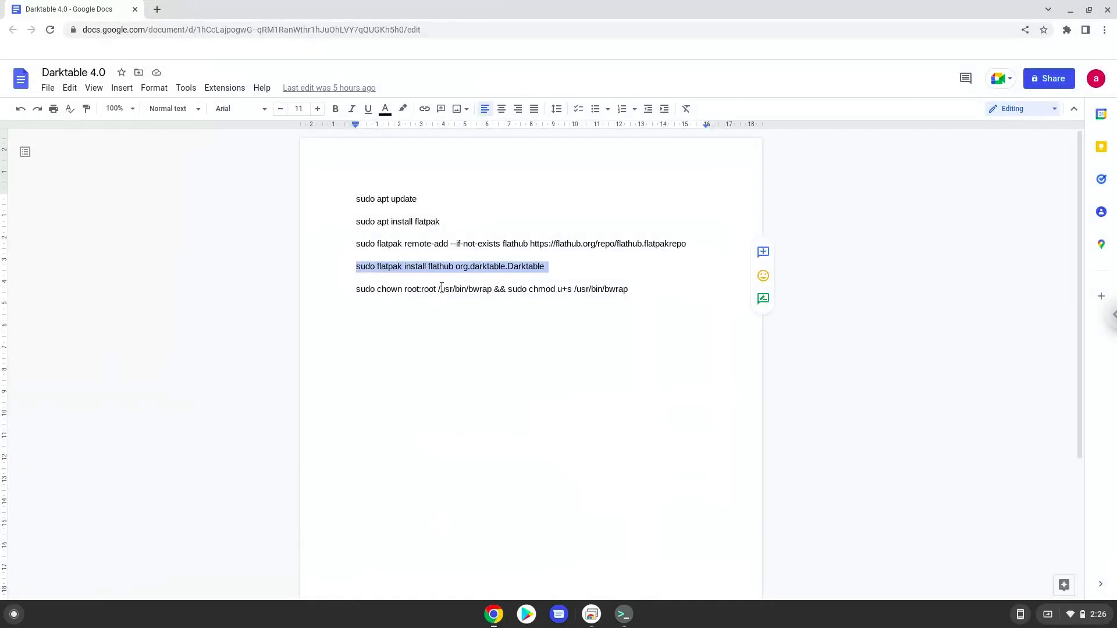
Copy and run the chown/chmod bwrap command, then close Terminal confirming Leave
right_click(399, 289)
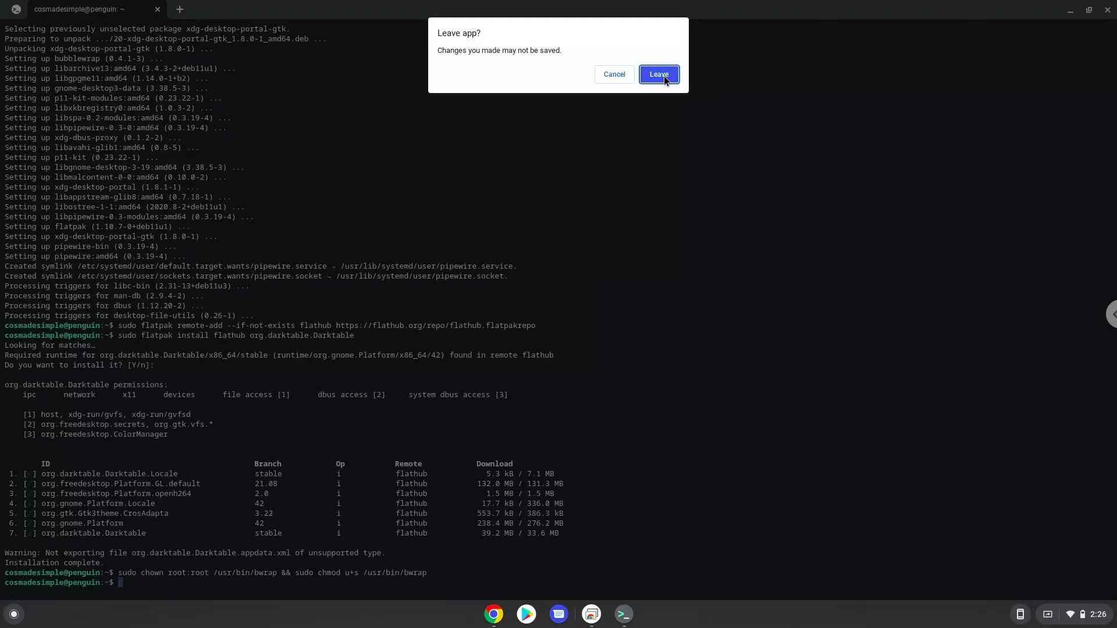
click(657, 75)
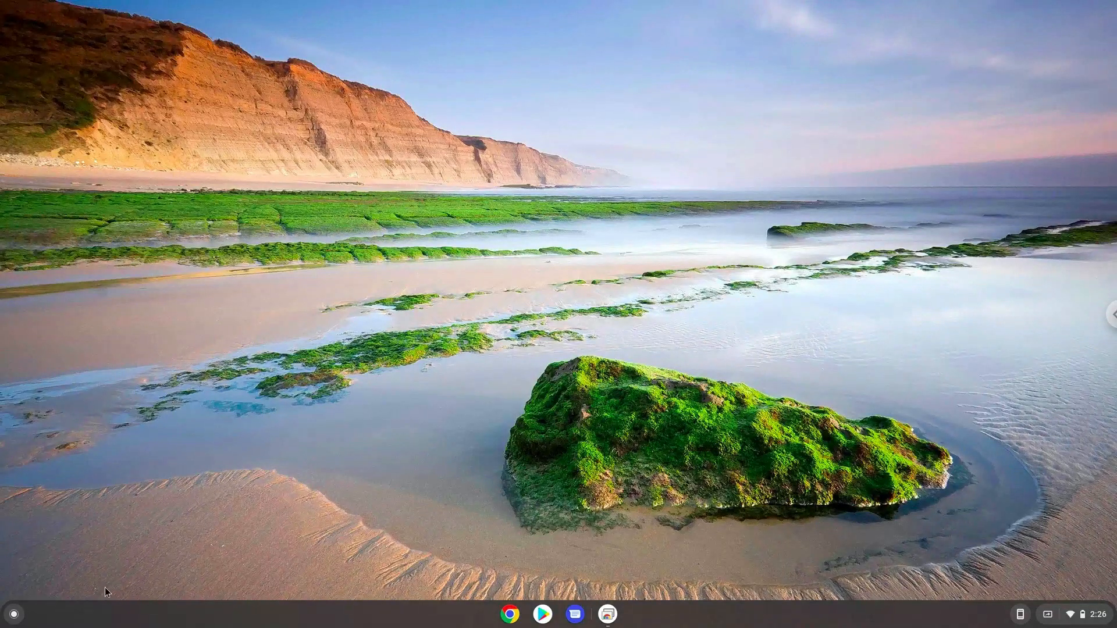
Start Darktable from the Launcher's Linux apps to reach its empty lighttable view
click(13, 614)
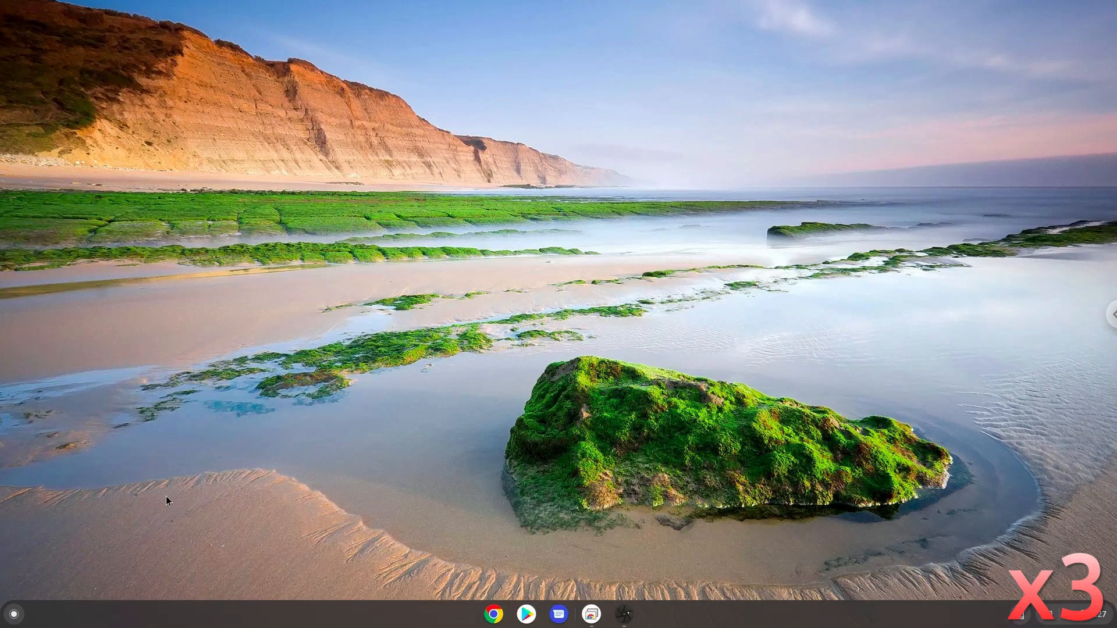
click(622, 614)
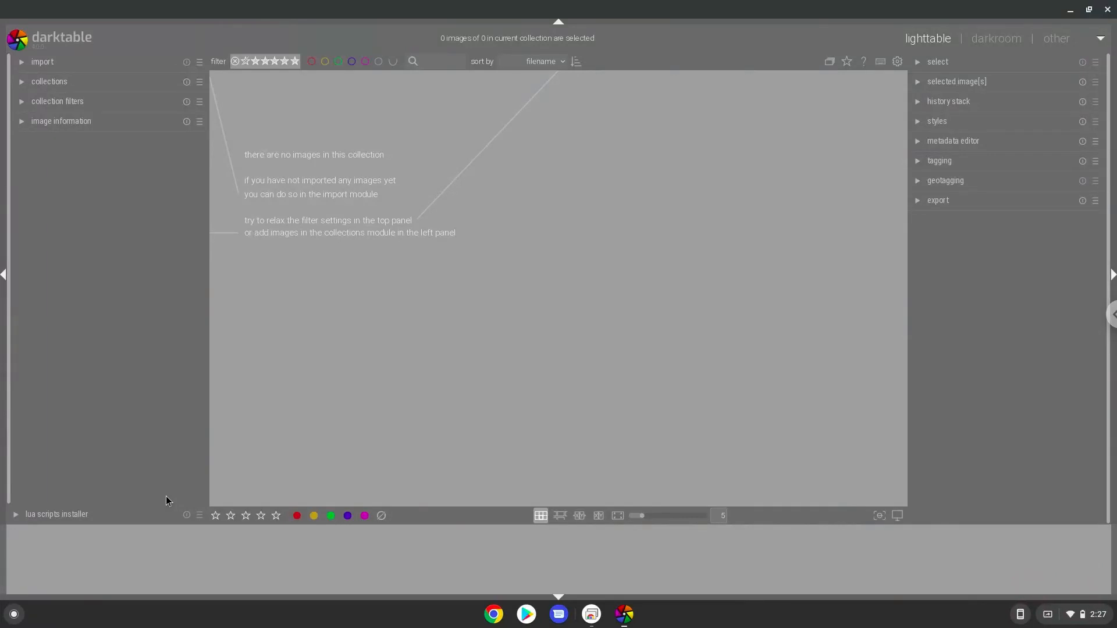